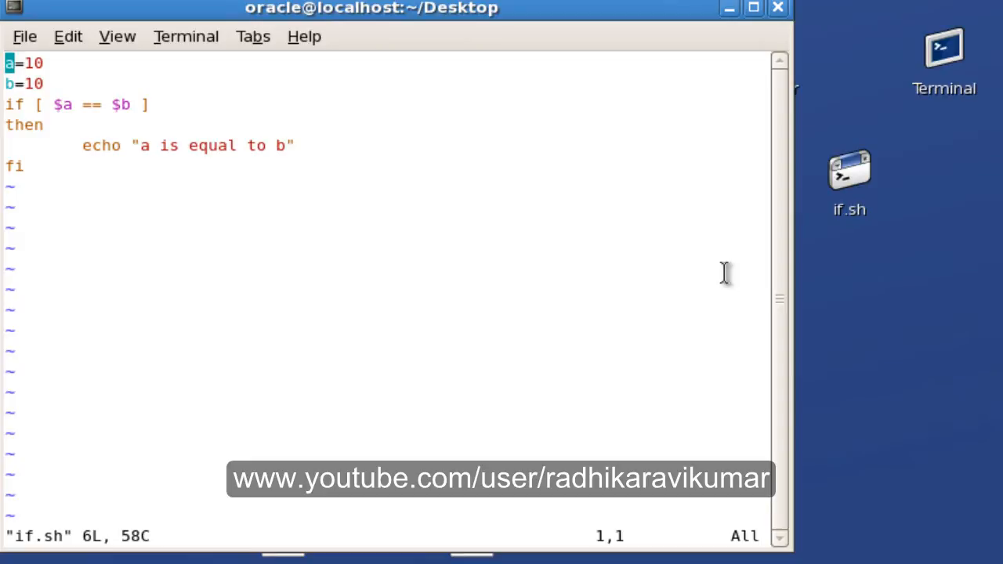
{"action": "mouse_move", "coordinate": [740, 257]}
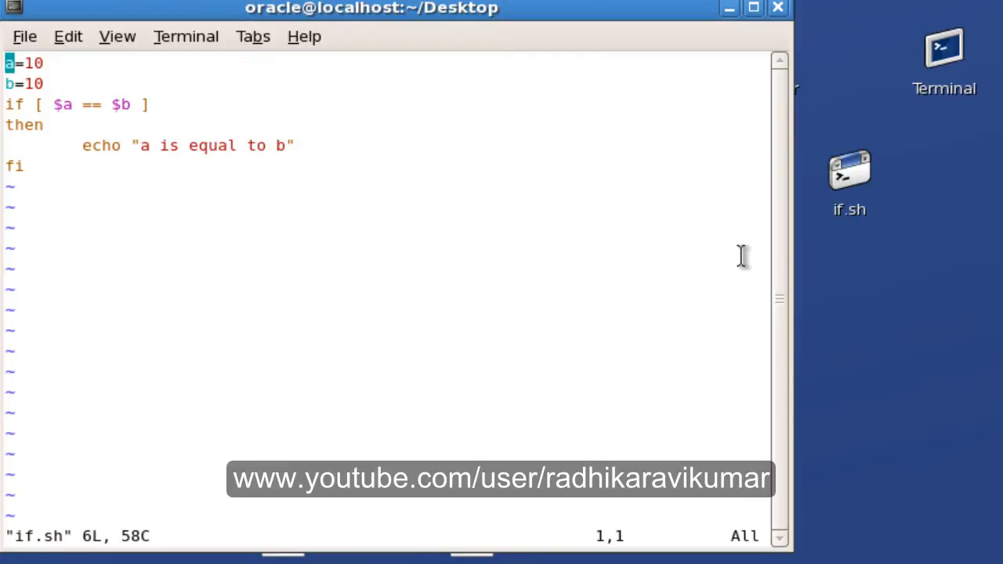
{"action": "mouse_move", "coordinate": [162, 86]}
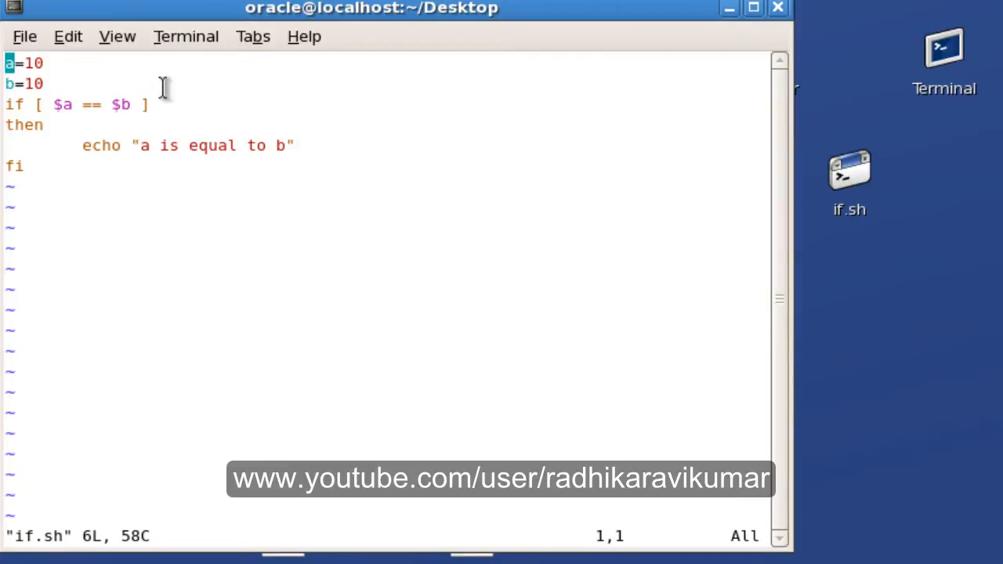
{"action": "mouse_move", "coordinate": [286, 157]}
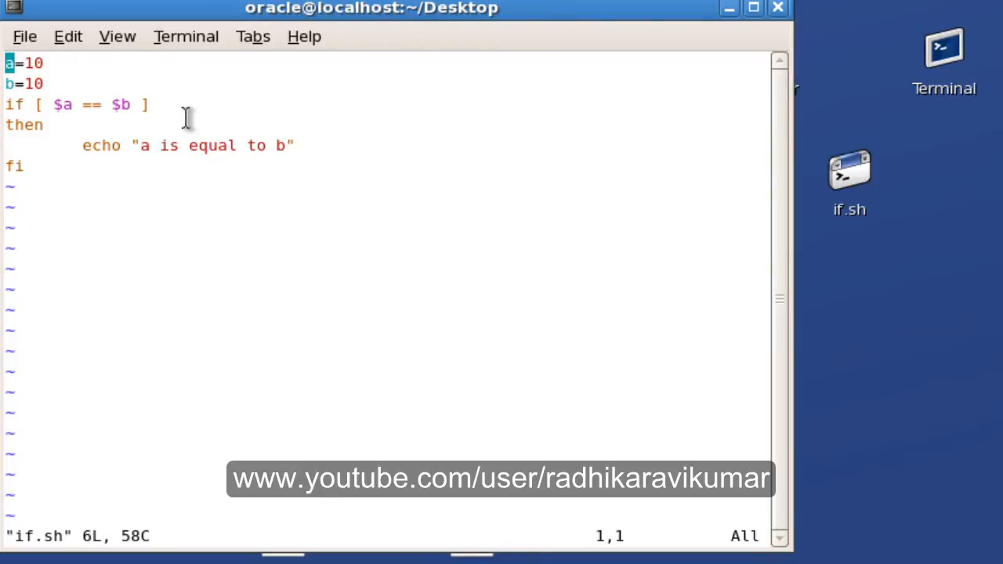
{"action": "mouse_move", "coordinate": [167, 127]}
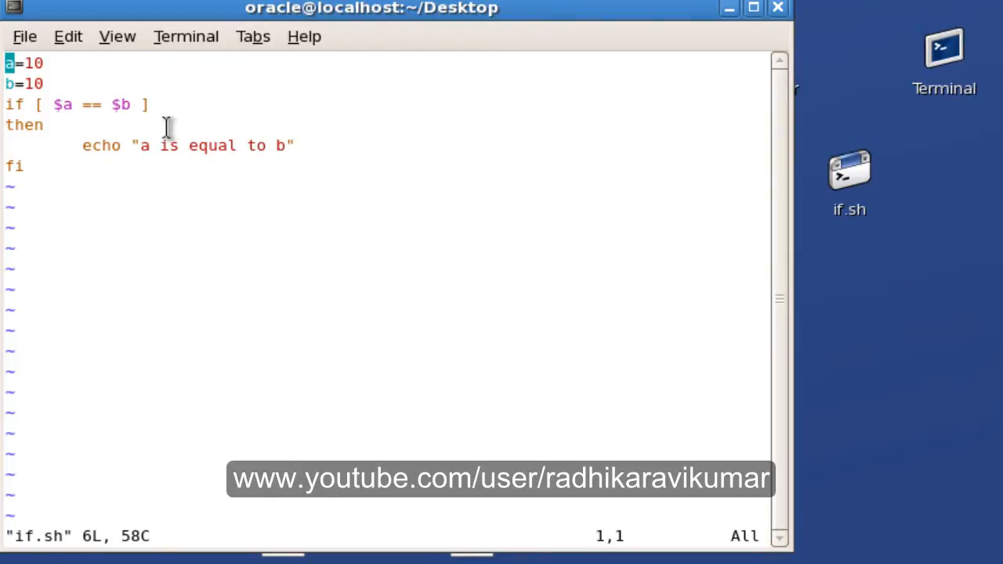
{"action": "mouse_move", "coordinate": [230, 274]}
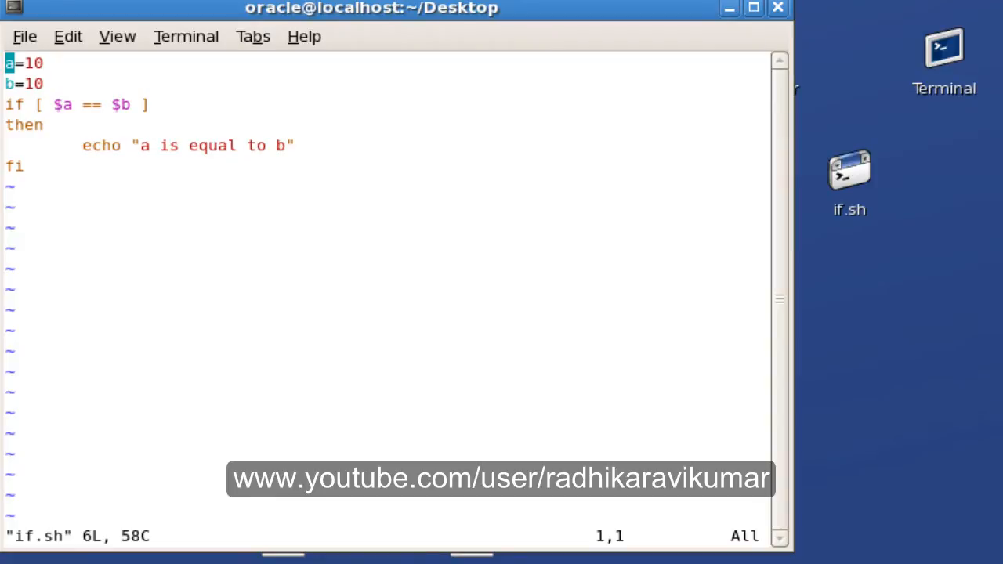
Step: Replace the closing fi with an else branch echoing "a is not equal to b"
{"action": "key", "text": "i"}
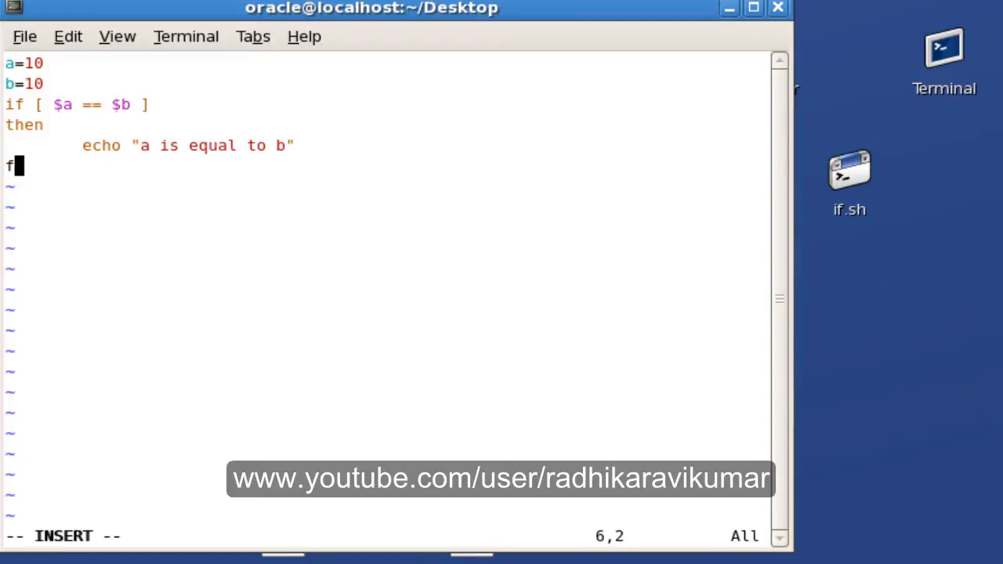
{"action": "key", "text": "BackSpace"}
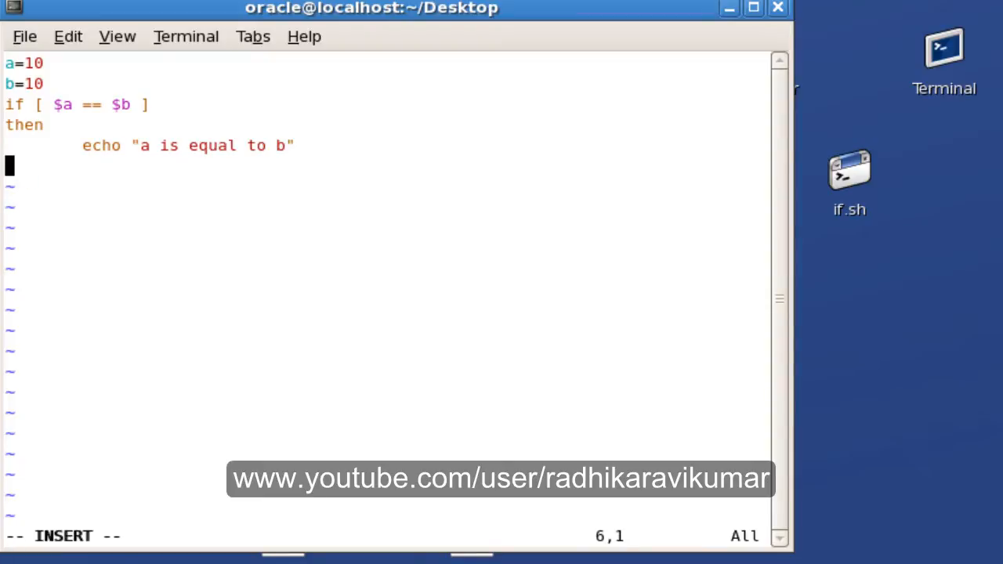
{"action": "type", "text": "else"}
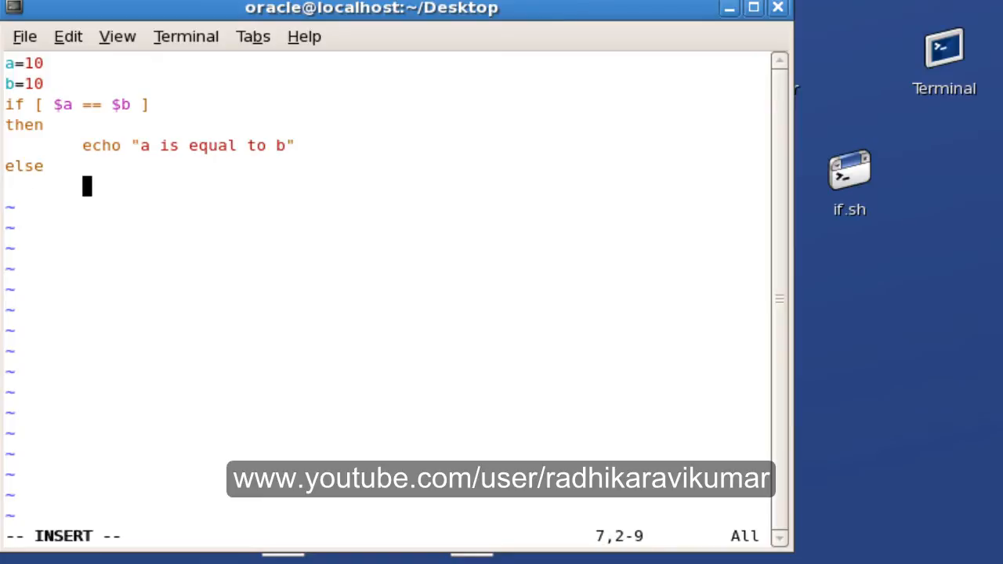
{"action": "type", "text": "echo"}
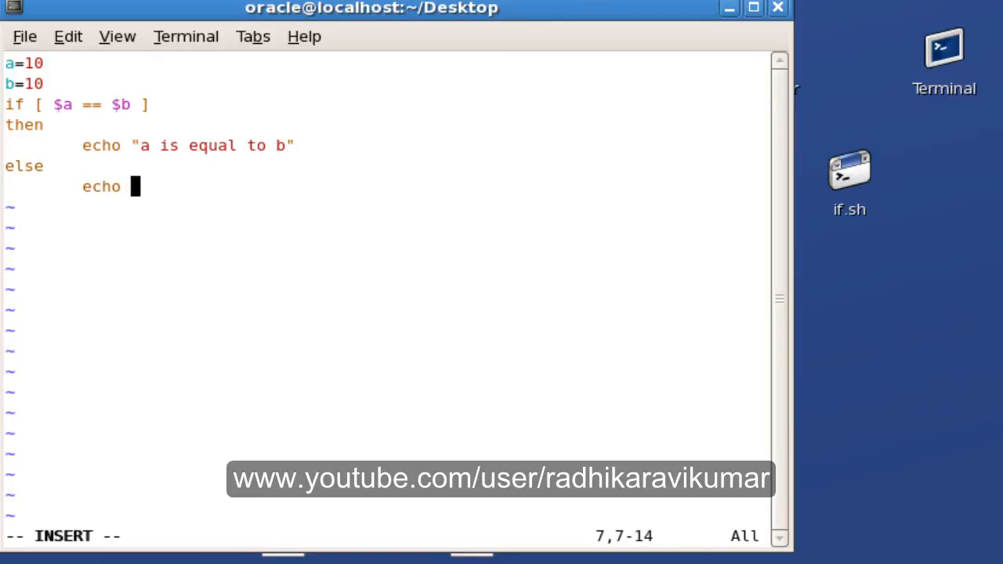
{"action": "type", "text": "\"\""}
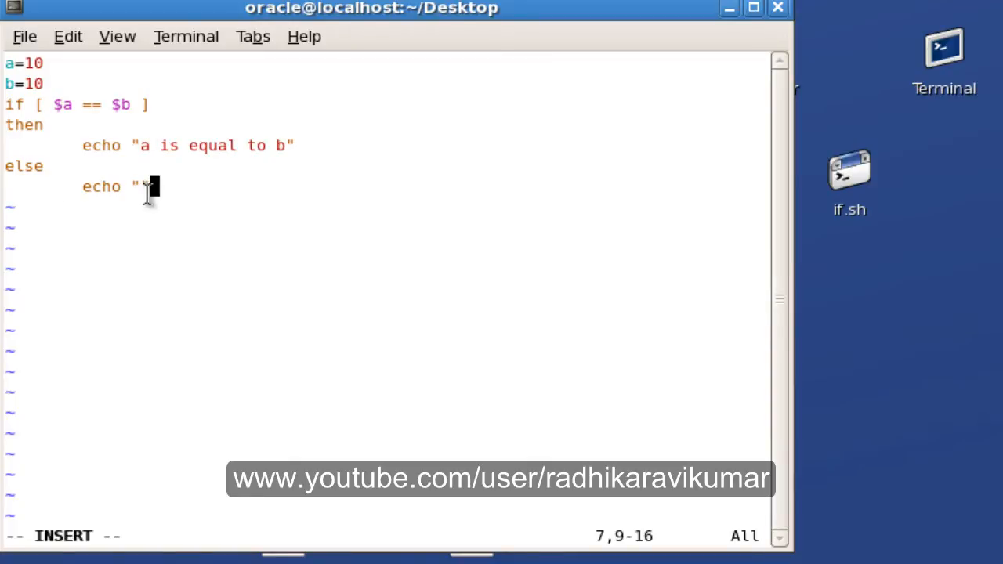
{"action": "type", "text": "a is not equal to"}
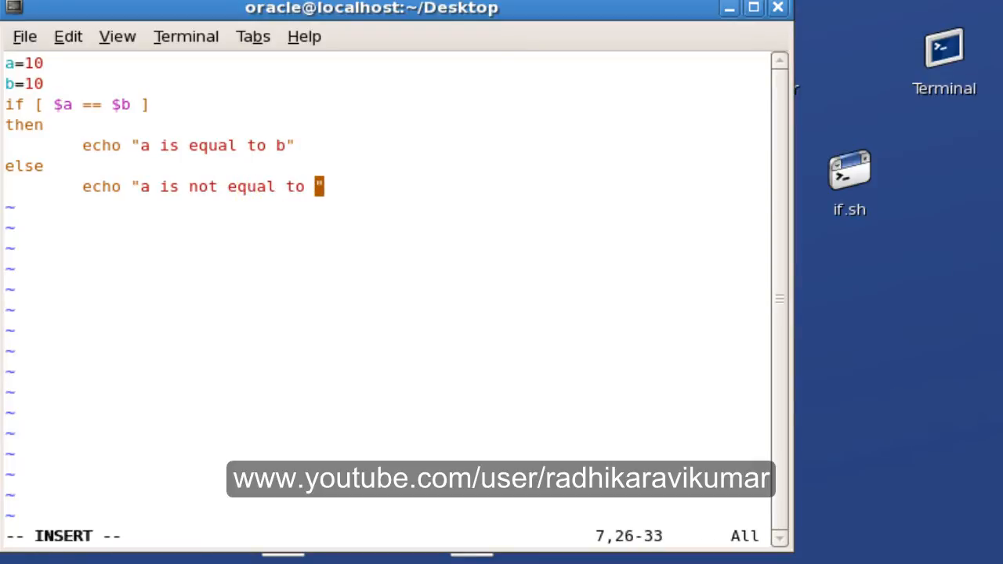
{"action": "type", "text": "b"}
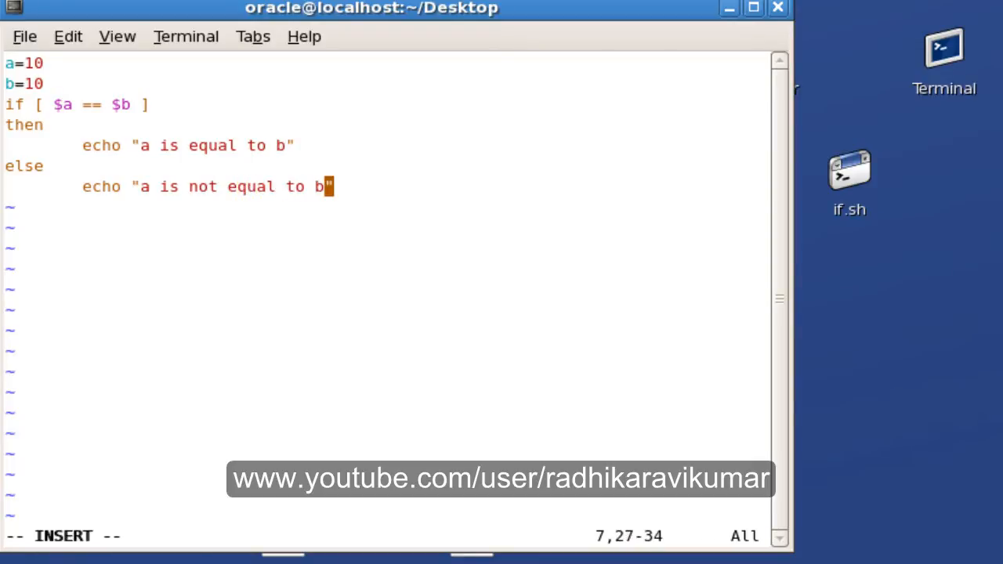
{"action": "type", "text": "\""}
{"action": "type", "text": "fi"}
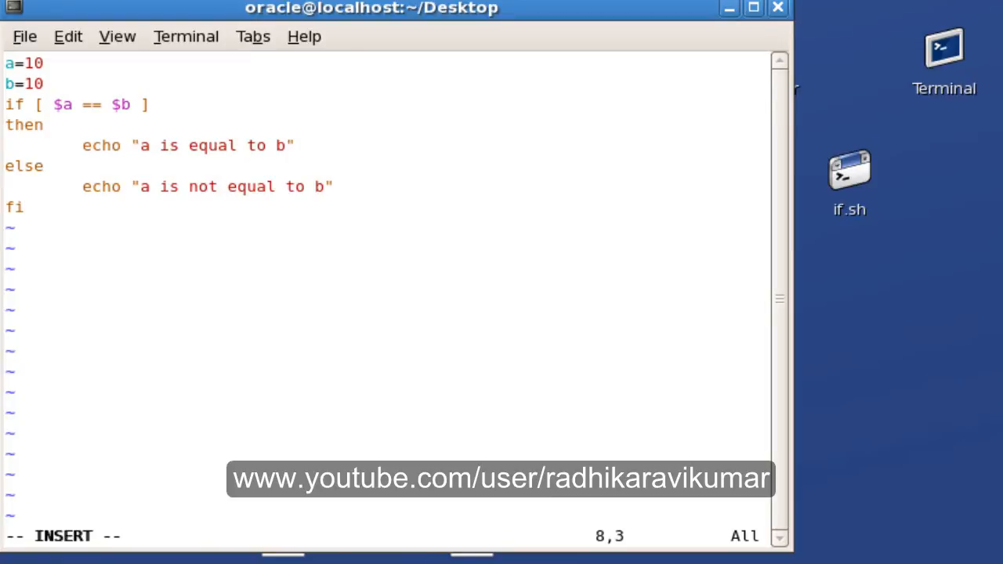
Step: Change b's value from 10 to 20 in if.sh
{"action": "key", "text": "Return"}
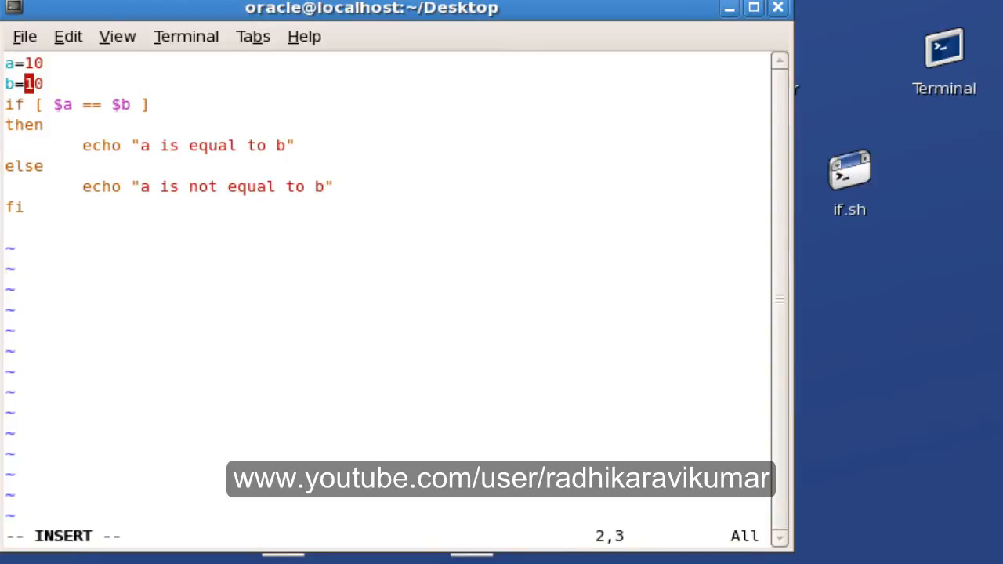
{"action": "type", "text": "2"}
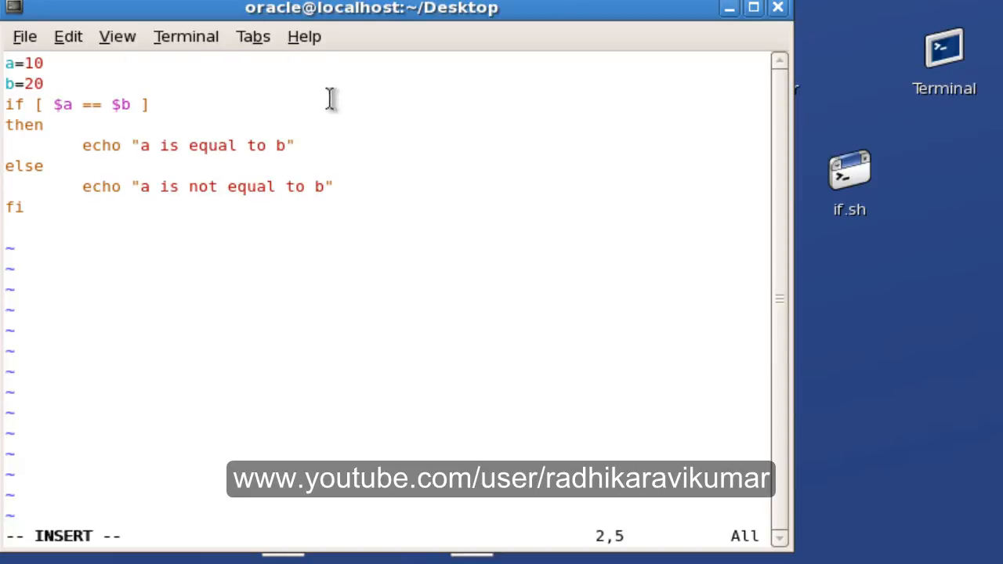
{"action": "mouse_move", "coordinate": [106, 161]}
{"action": "type", "text": "vi if.sh"}
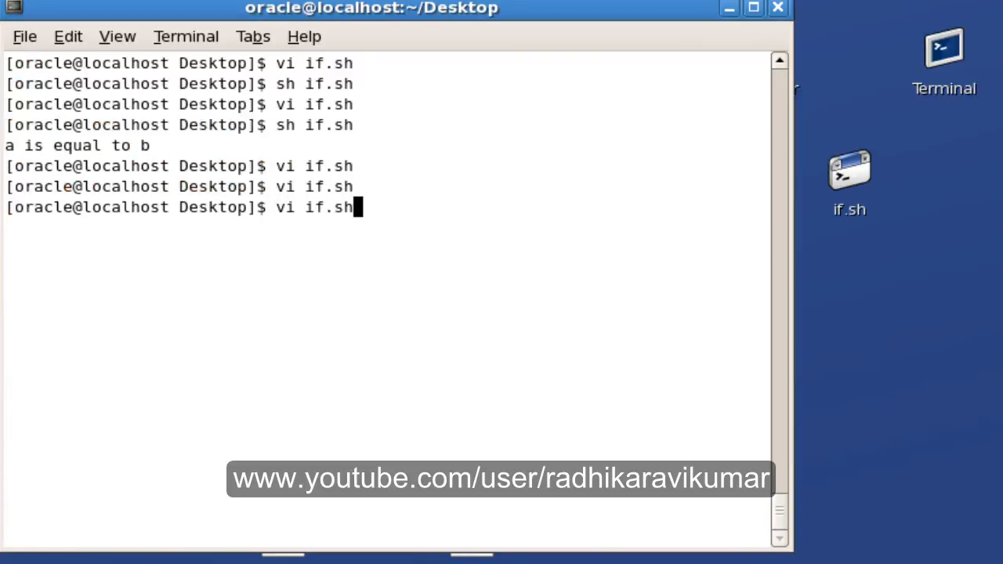
Step: Run the script with sh if.sh, then type another sh vi.sh command
{"action": "key", "text": "BackSpace"}
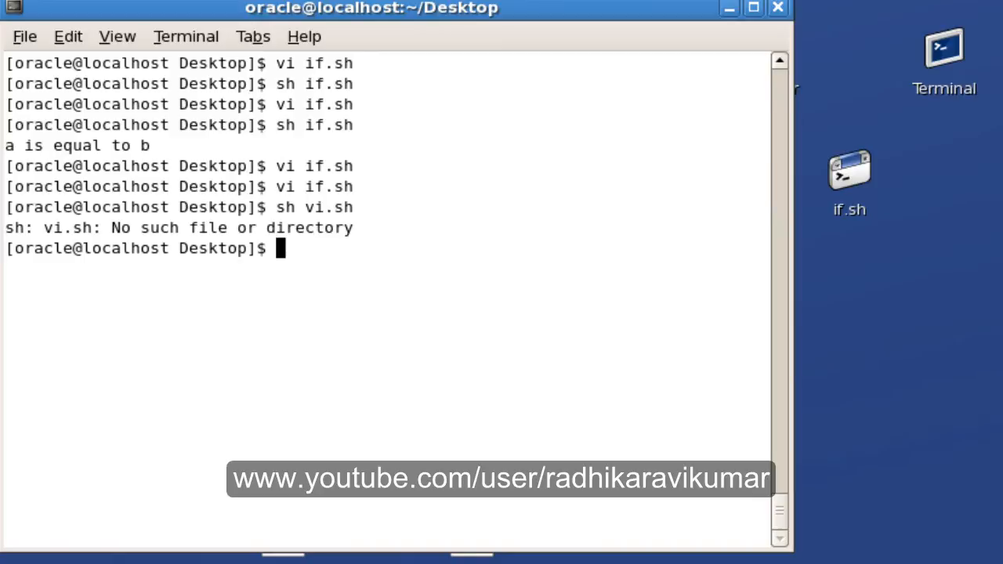
{"action": "type", "text": "sh vi.sh"}
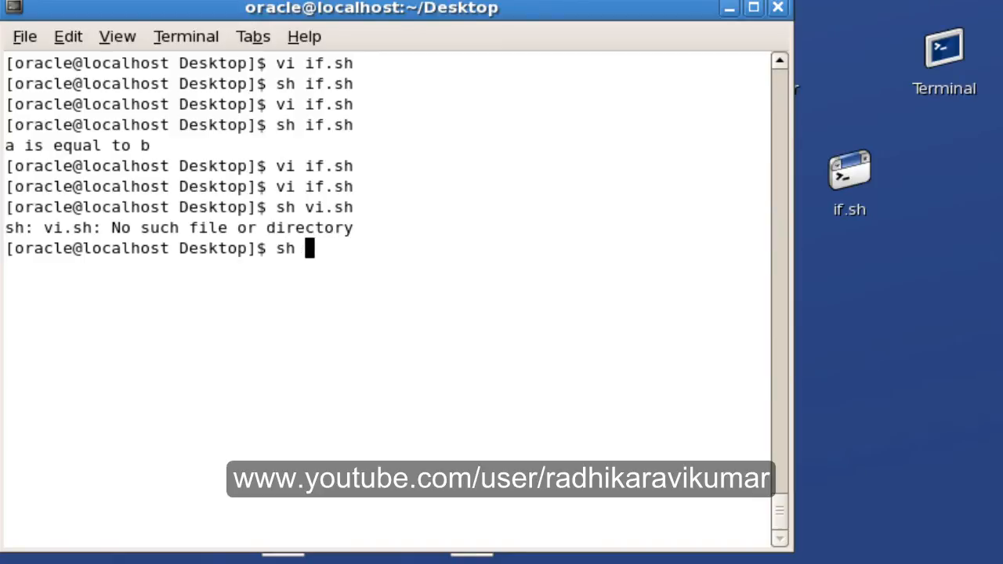
{"action": "type", "text": "if.sh"}
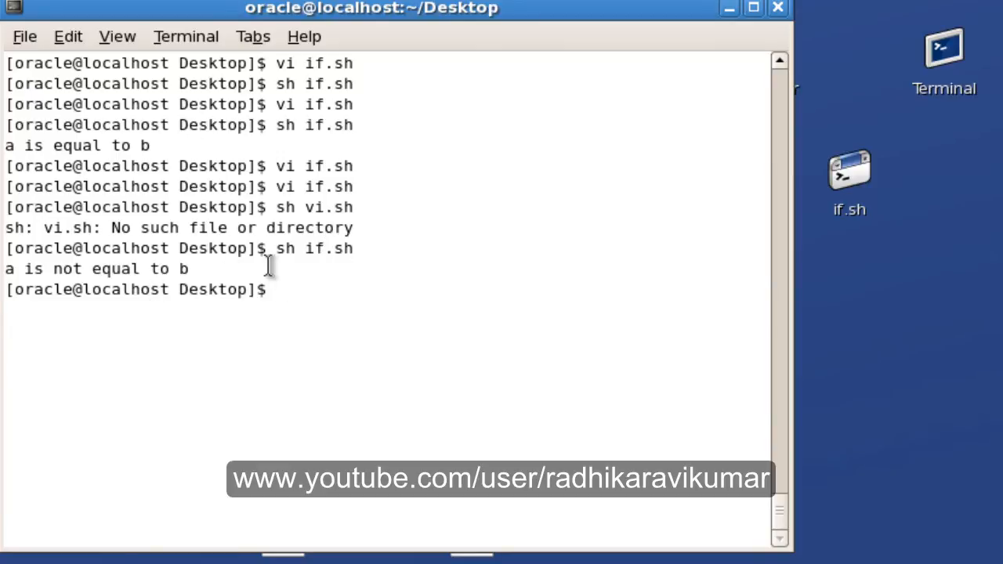
{"action": "type", "text": "sh vi.sh"}
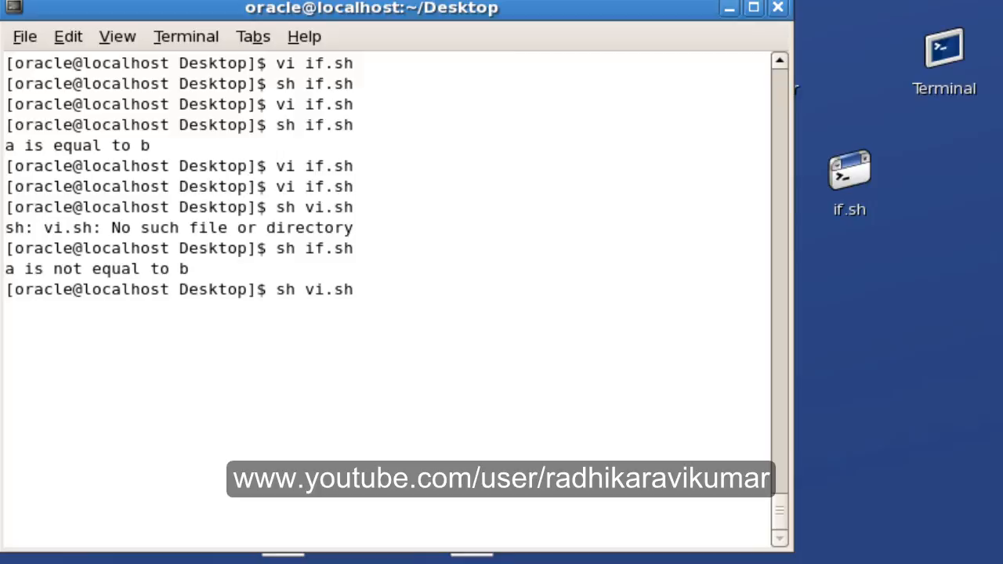